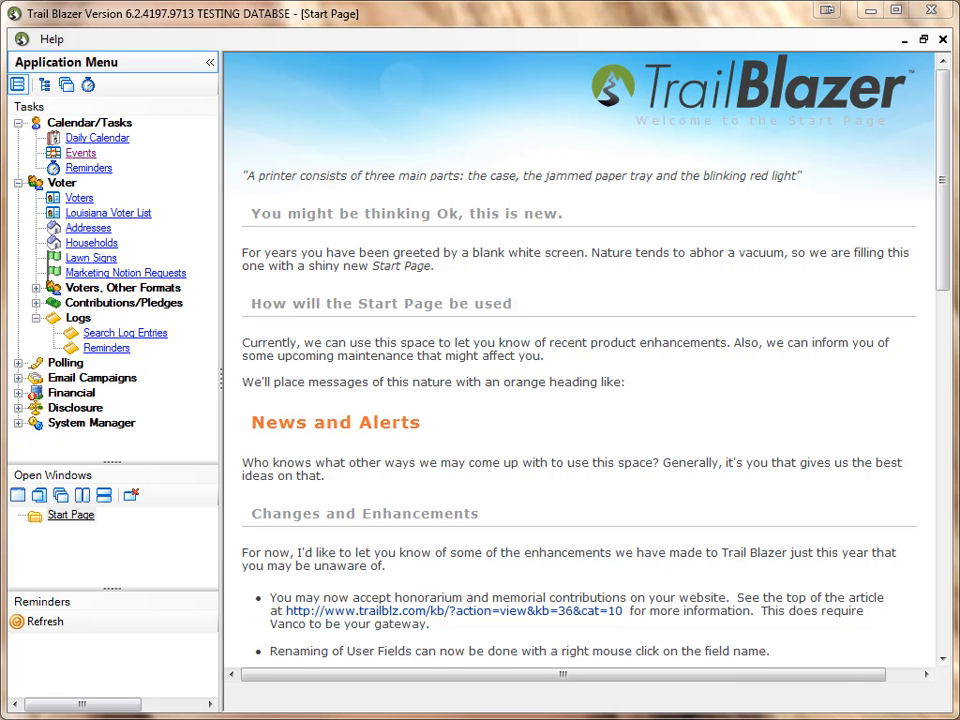
{"action": "mouse_move", "coordinate": [84, 156]}
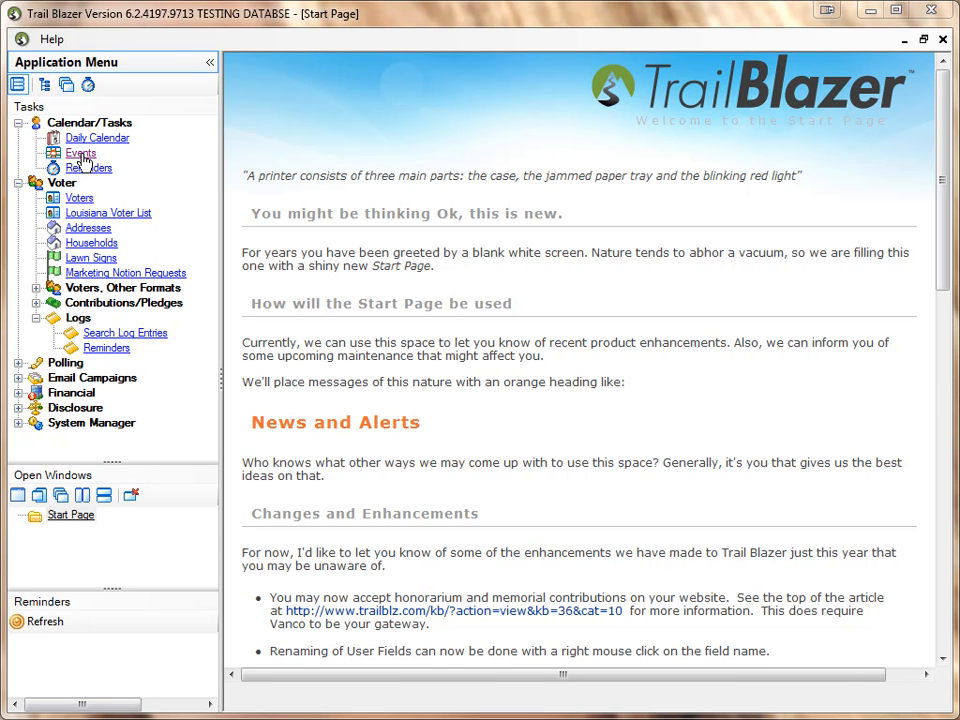
- Show the Events list from the Calendar/Tasks menu
{"action": "left_click", "coordinate": [80, 152]}
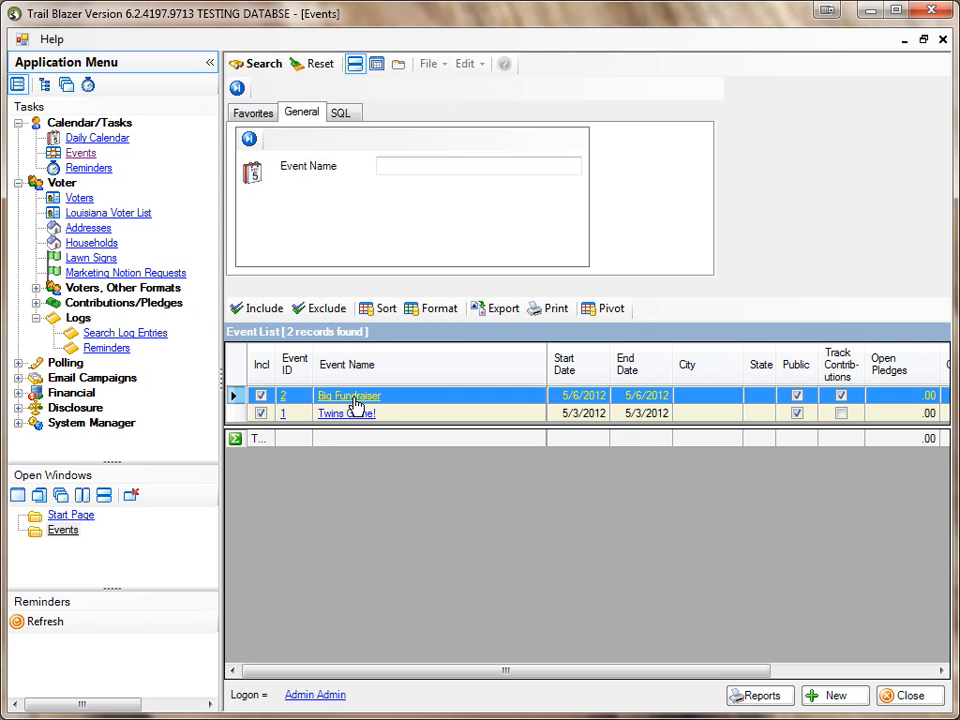
- Bring up the Big Fundraiser event record with its Participants tab
{"action": "double_click", "coordinate": [348, 396]}
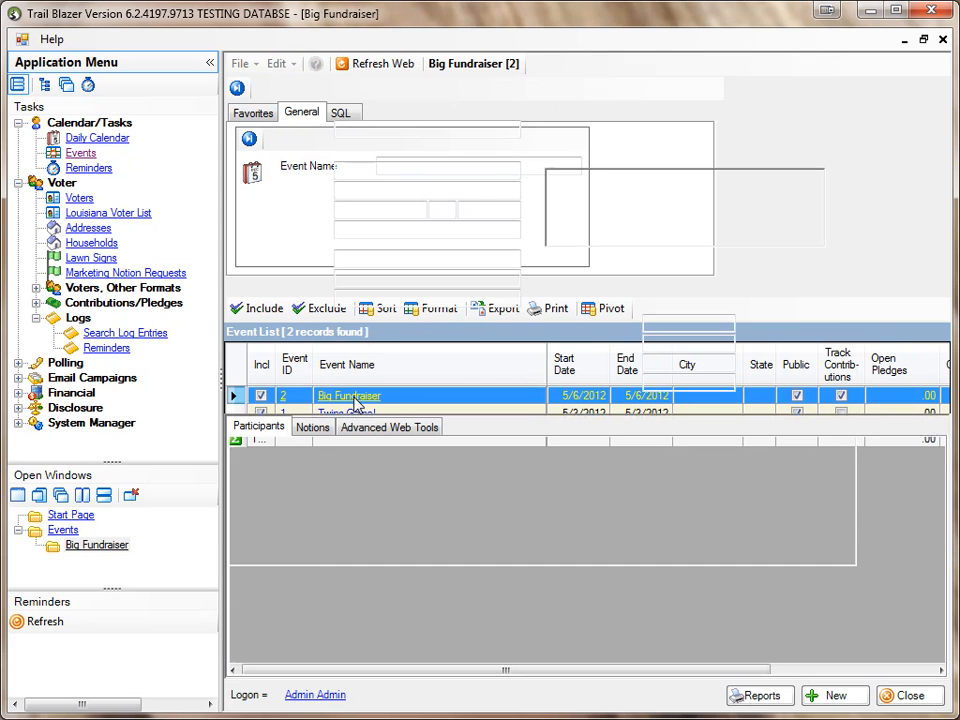
{"action": "double_click", "coordinate": [348, 396]}
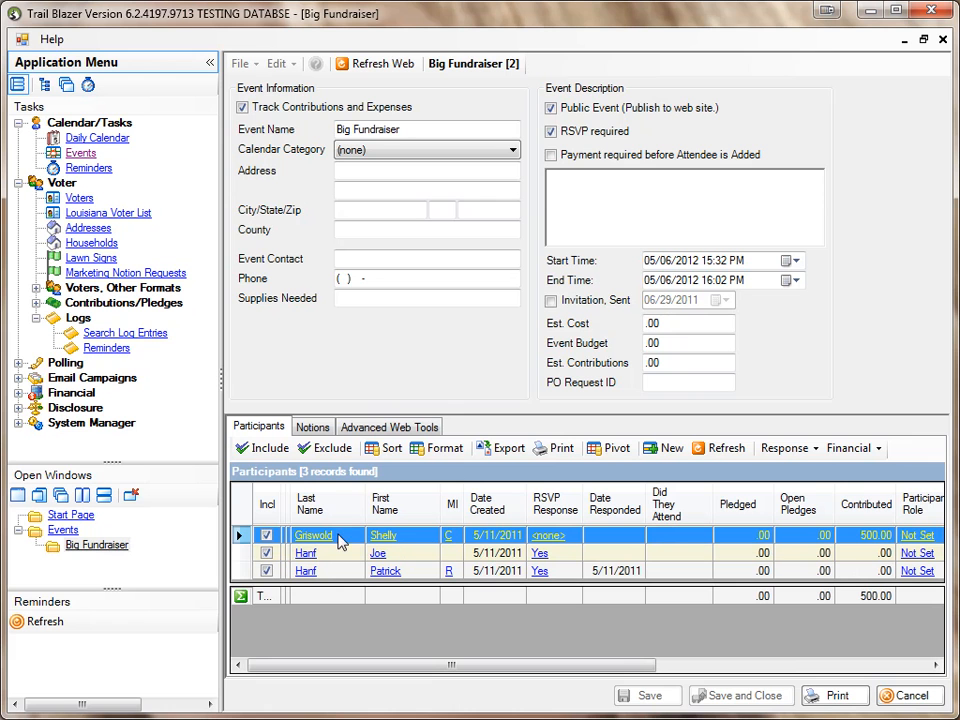
{"action": "mouse_move", "coordinate": [868, 544]}
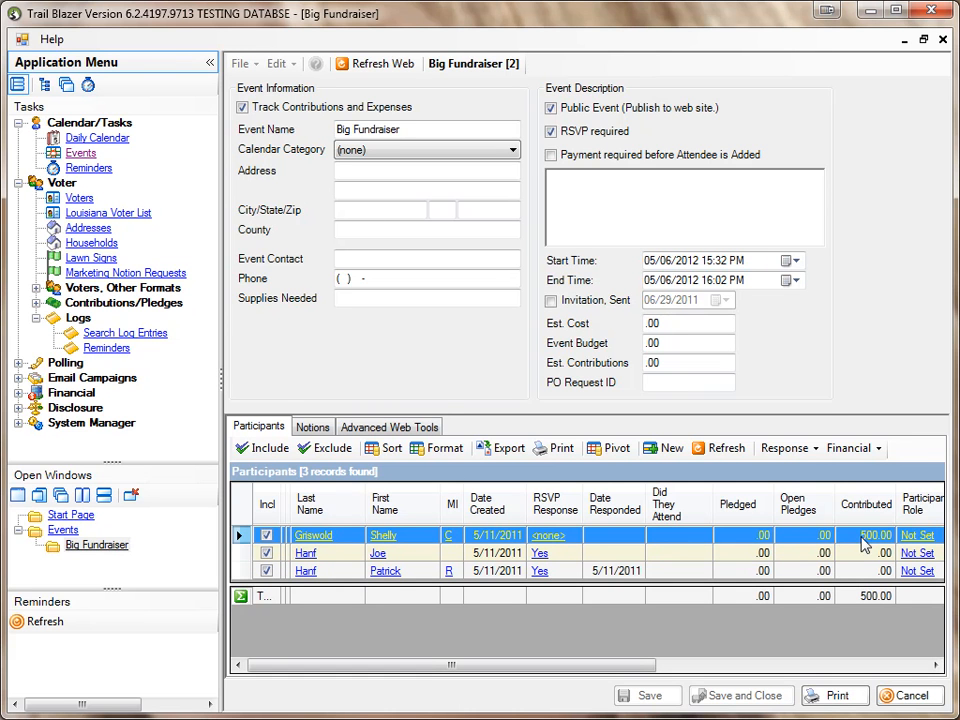
{"action": "mouse_move", "coordinate": [600, 552]}
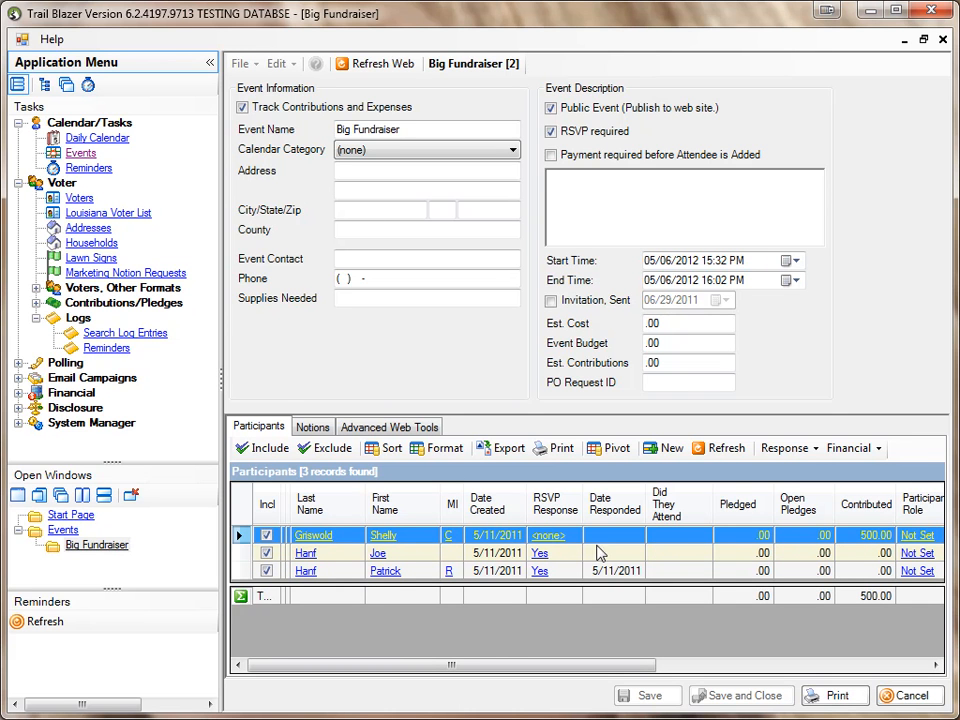
{"action": "mouse_move", "coordinate": [576, 540]}
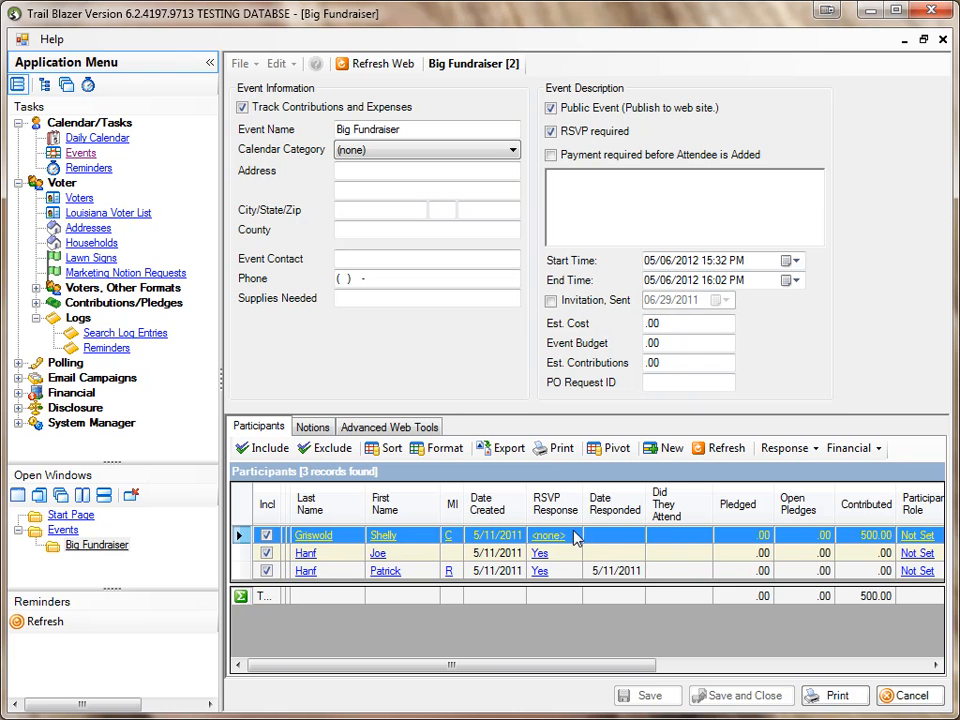
{"action": "mouse_move", "coordinate": [560, 540]}
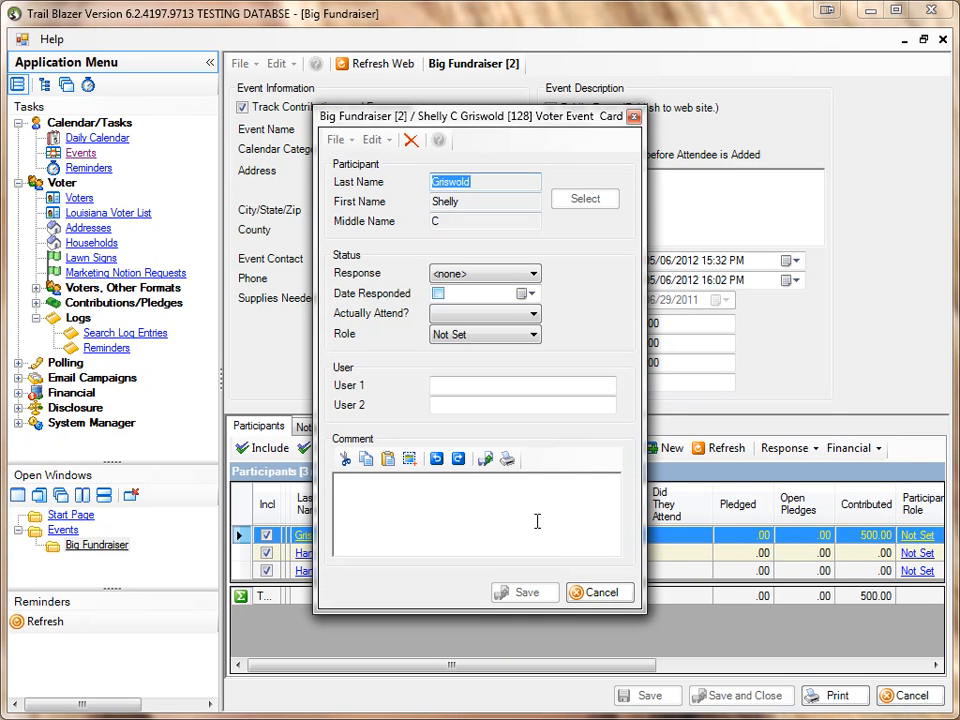
{"action": "left_click", "coordinate": [410, 140]}
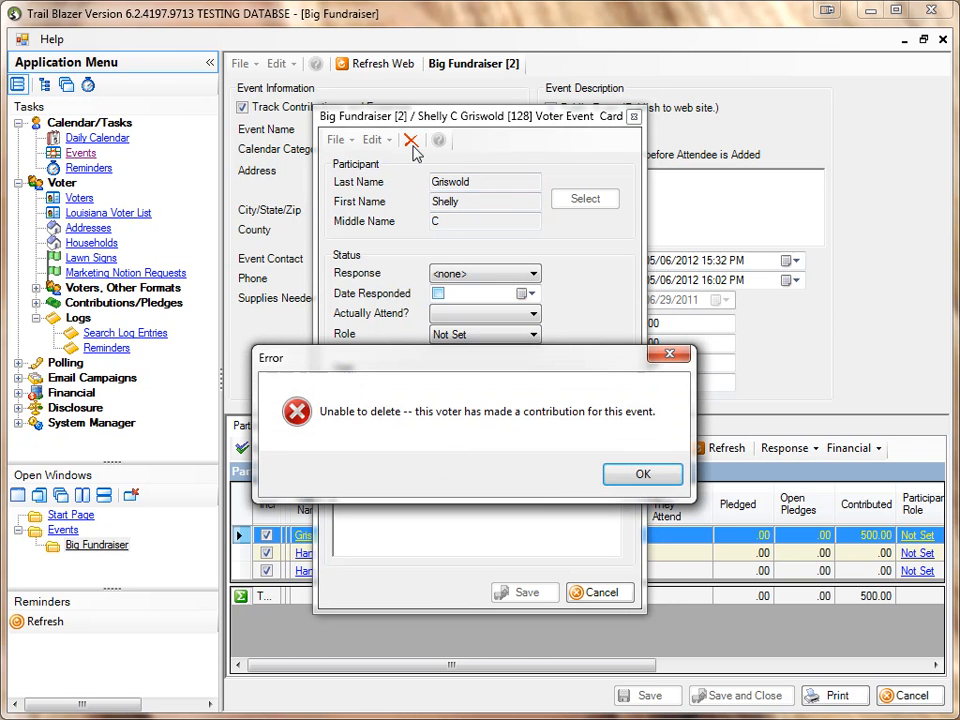
{"action": "left_click", "coordinate": [644, 472]}
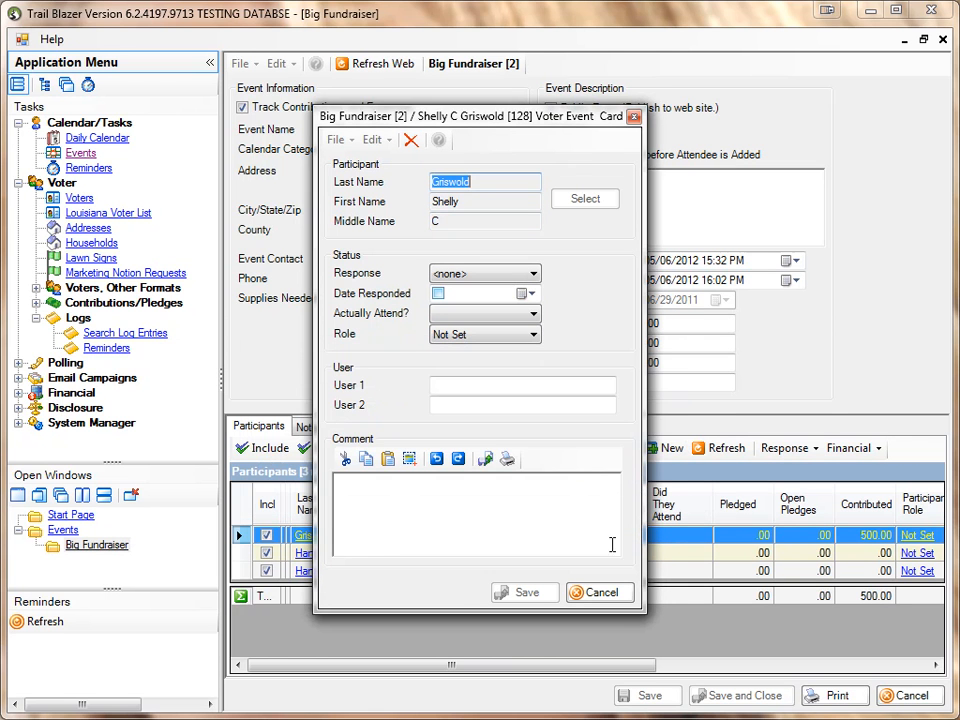
{"action": "left_click", "coordinate": [600, 592]}
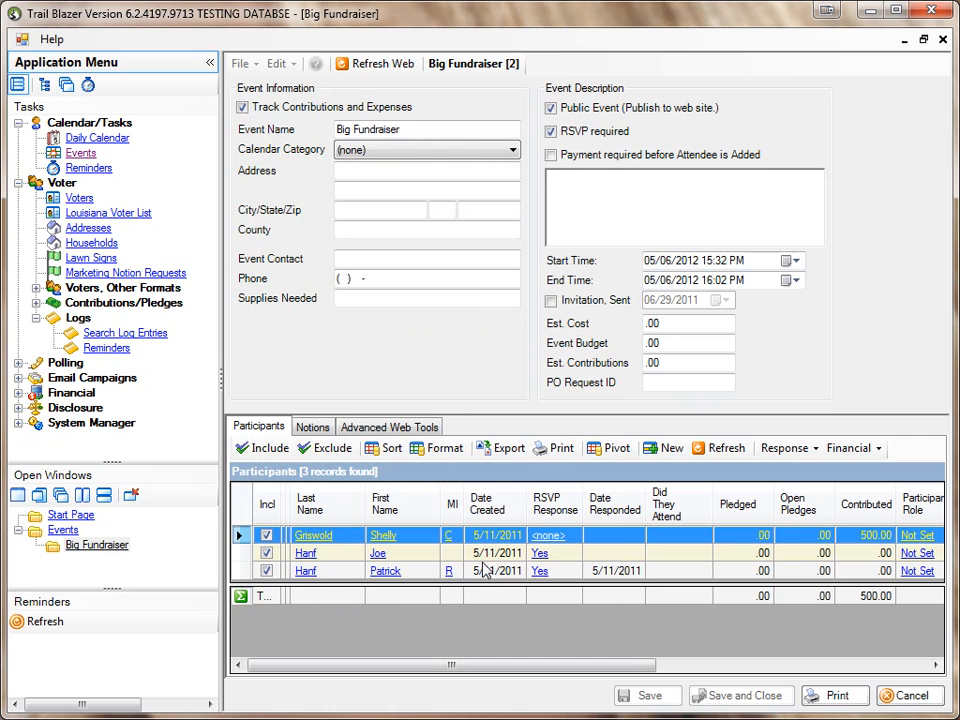
{"action": "mouse_move", "coordinate": [548, 568]}
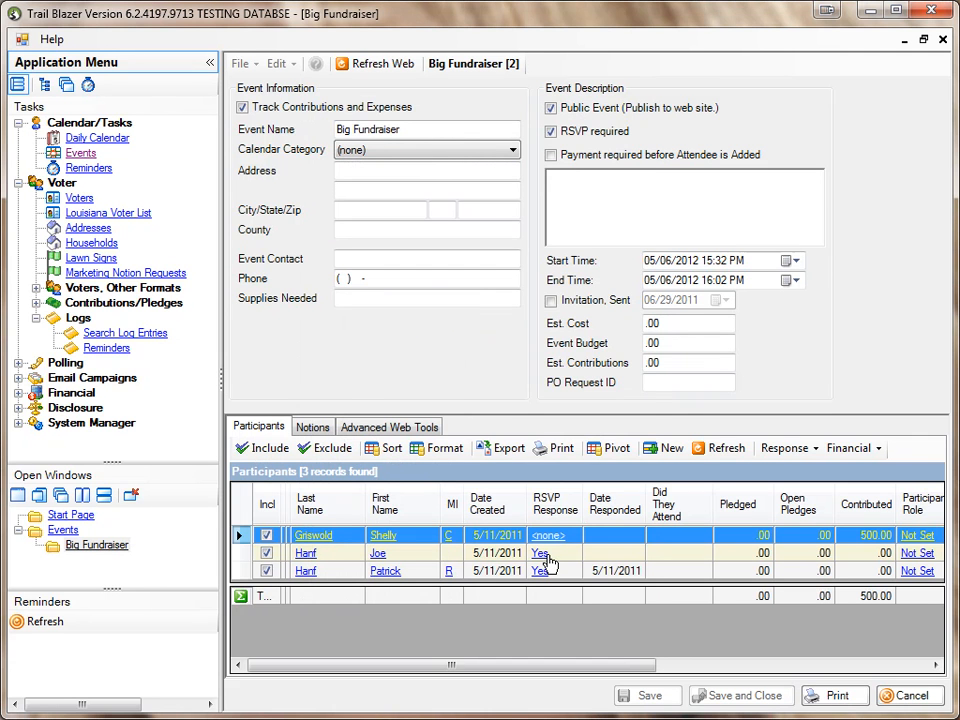
{"action": "double_click", "coordinate": [376, 552]}
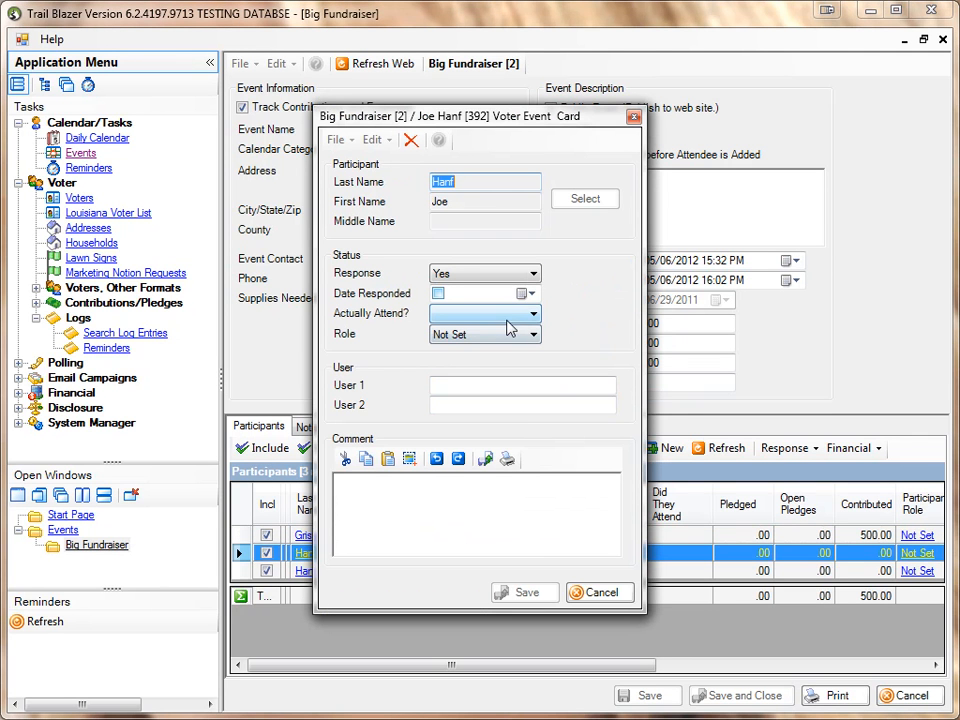
{"action": "left_click", "coordinate": [410, 140]}
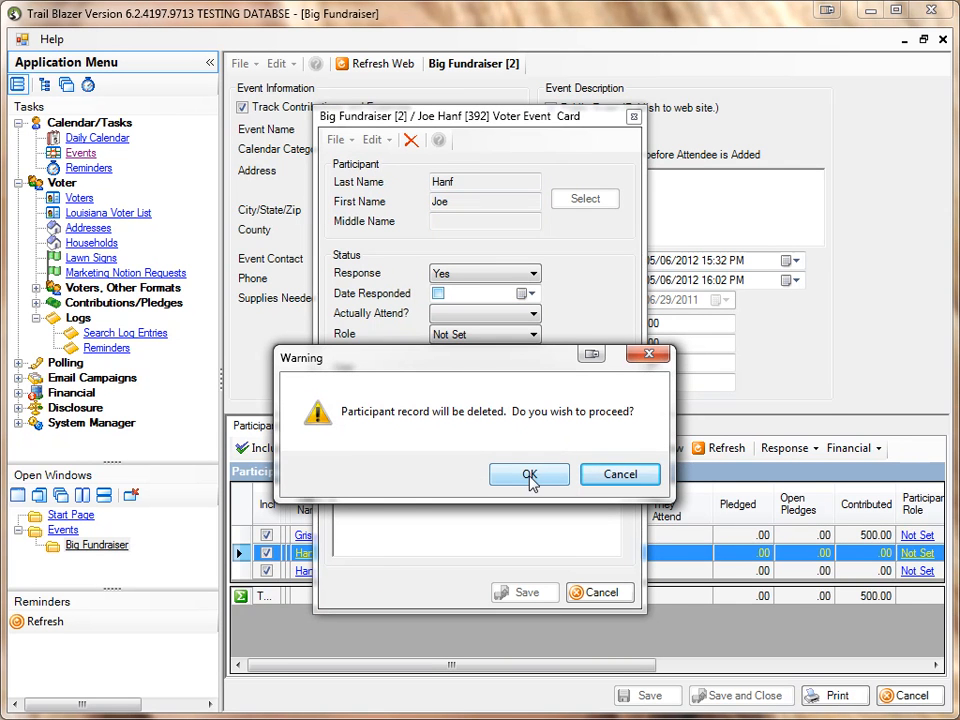
{"action": "left_click", "coordinate": [528, 474]}
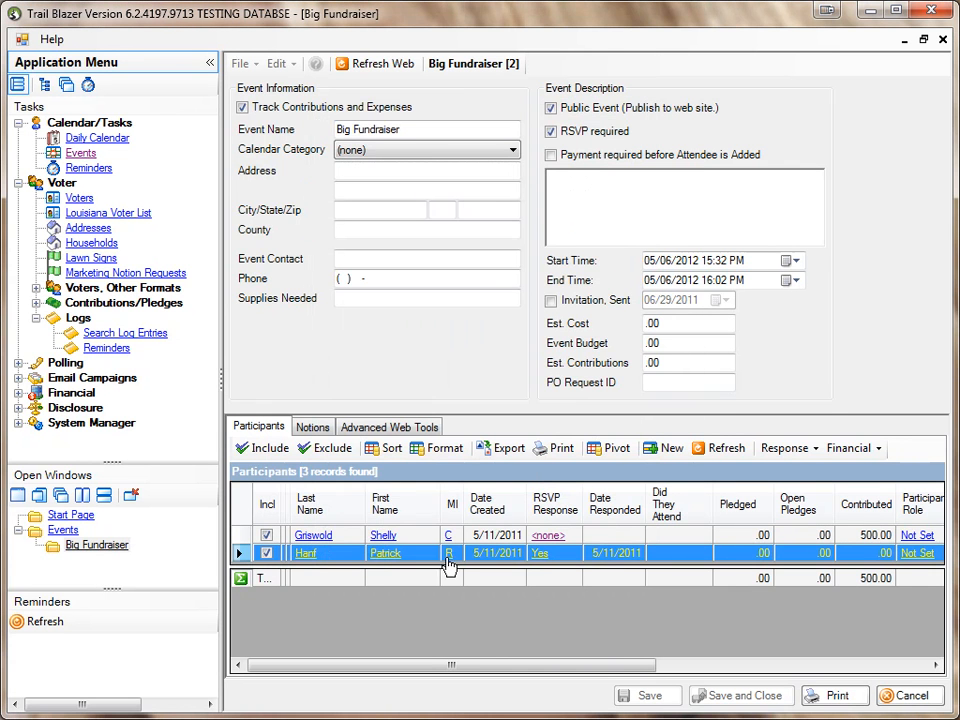